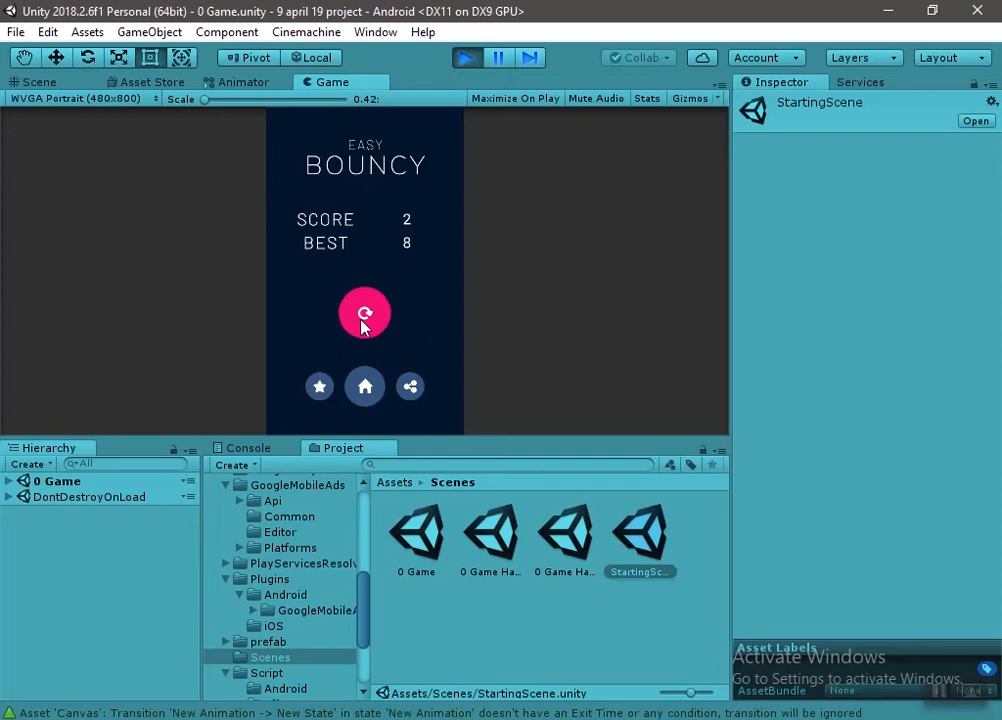
Step: Exit Play mode and launch File > Build And Run to deploy Bouncy to the Android phone
click(364, 312)
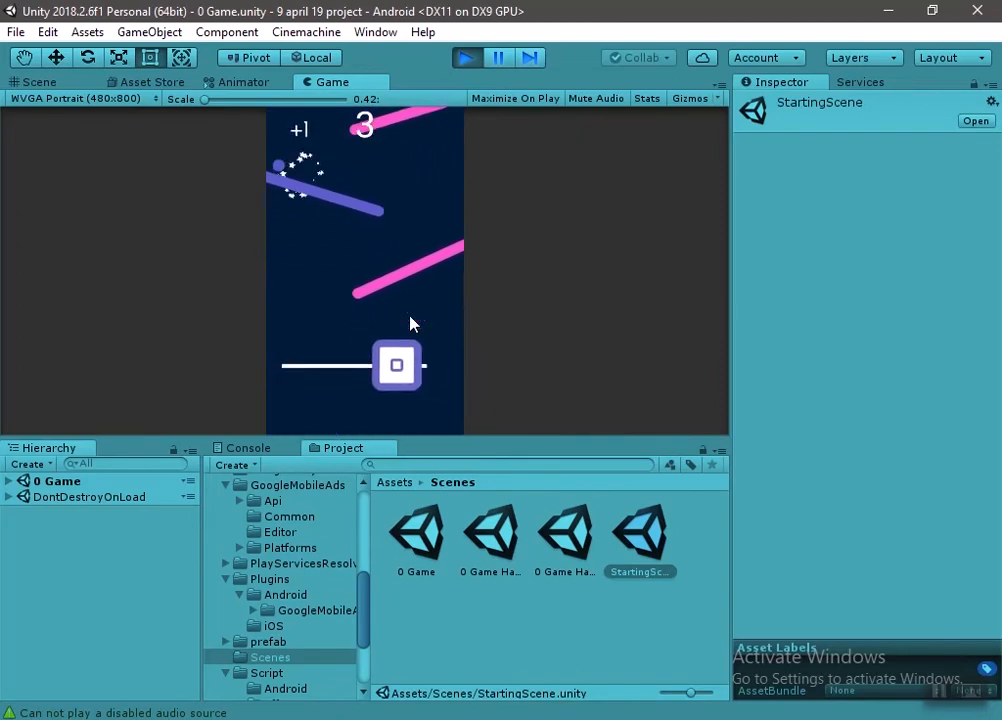
click(16, 32)
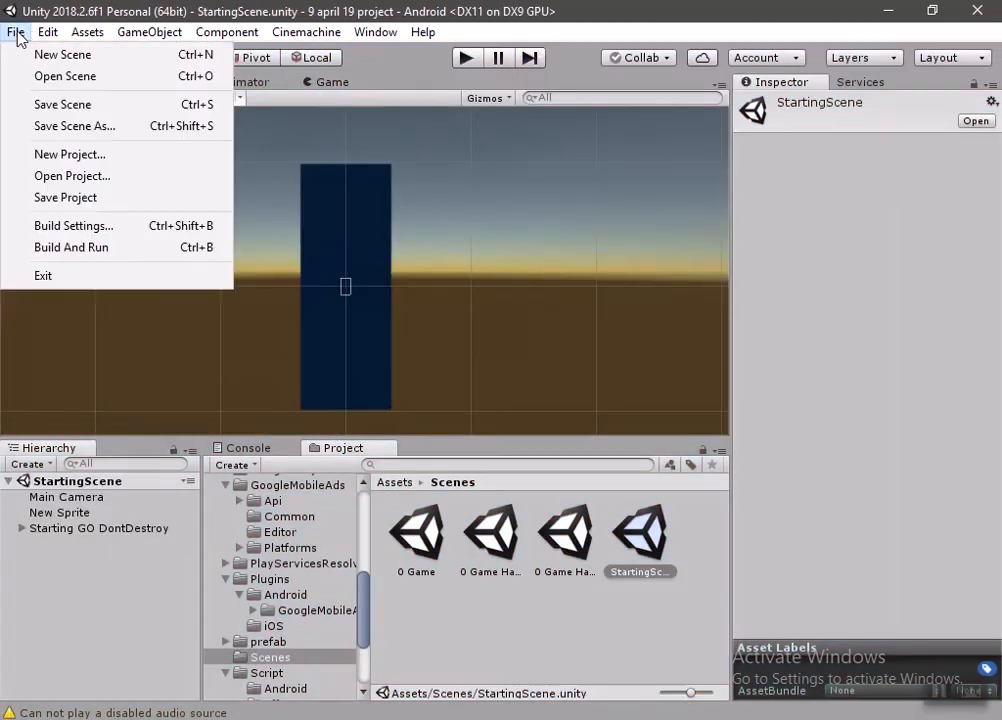
click(74, 224)
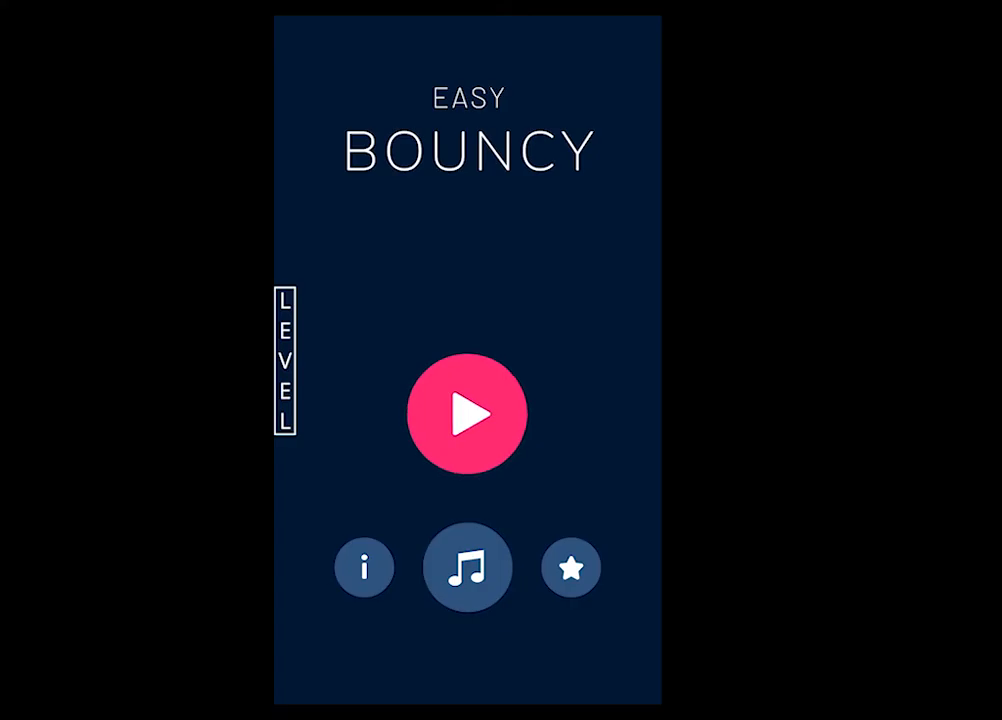
Step: Browse File Explorer to E:\unity\androidStudio holding the NDK, Android Studio and SDK folders
click(466, 412)
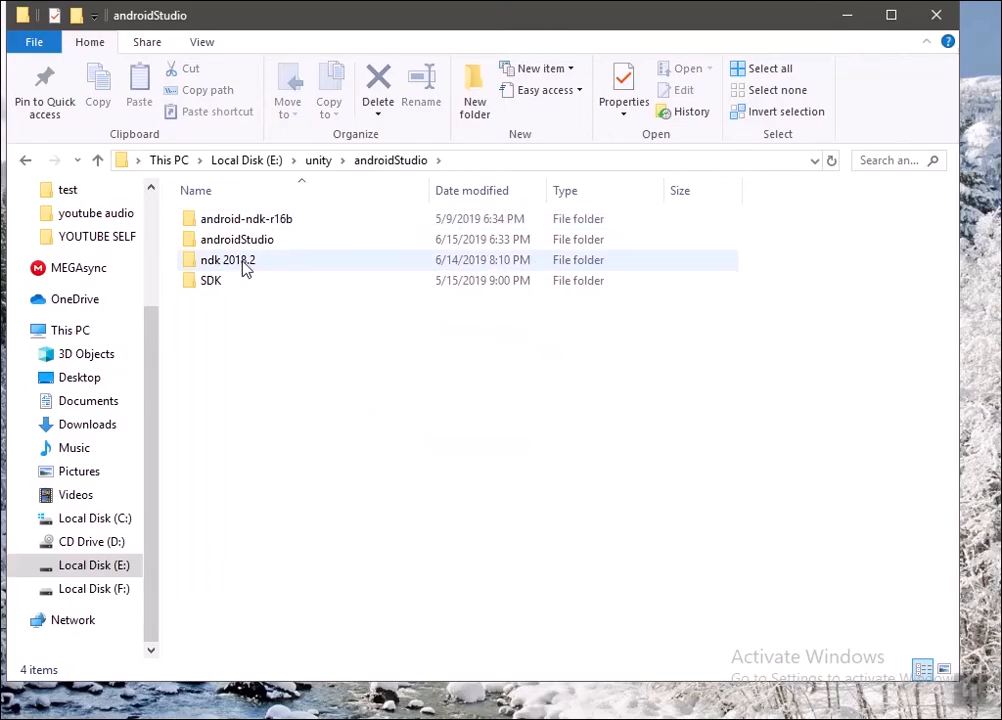
Step: Navigate into SDK\tools and launch monitor.bat to start Android Device Monitor
double_click(228, 260)
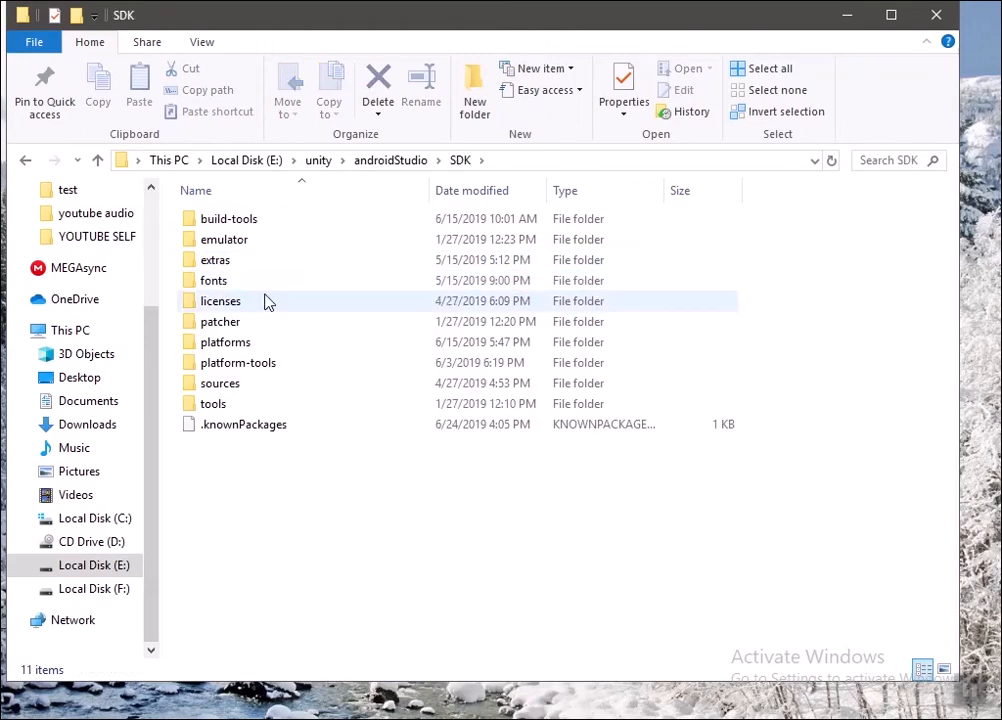
click(212, 404)
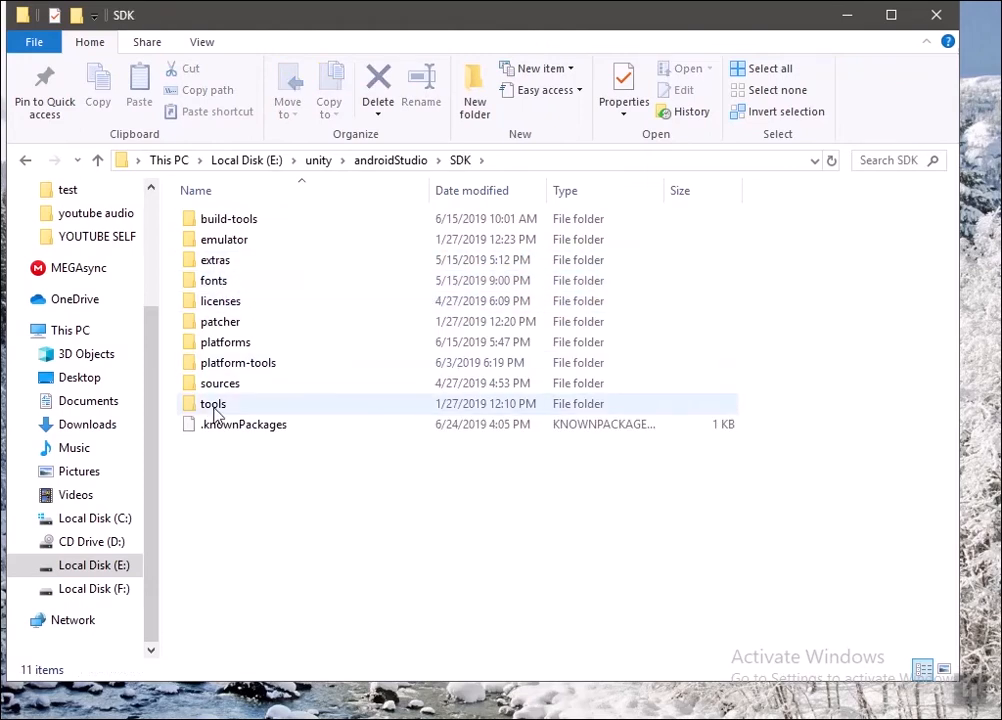
double_click(212, 404)
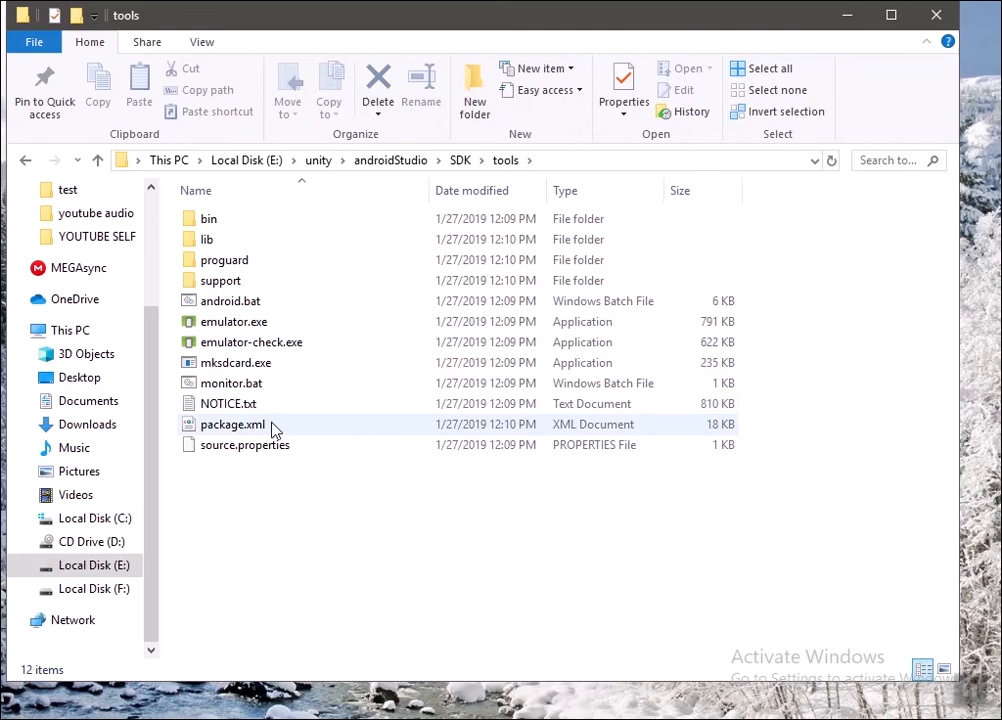
click(230, 384)
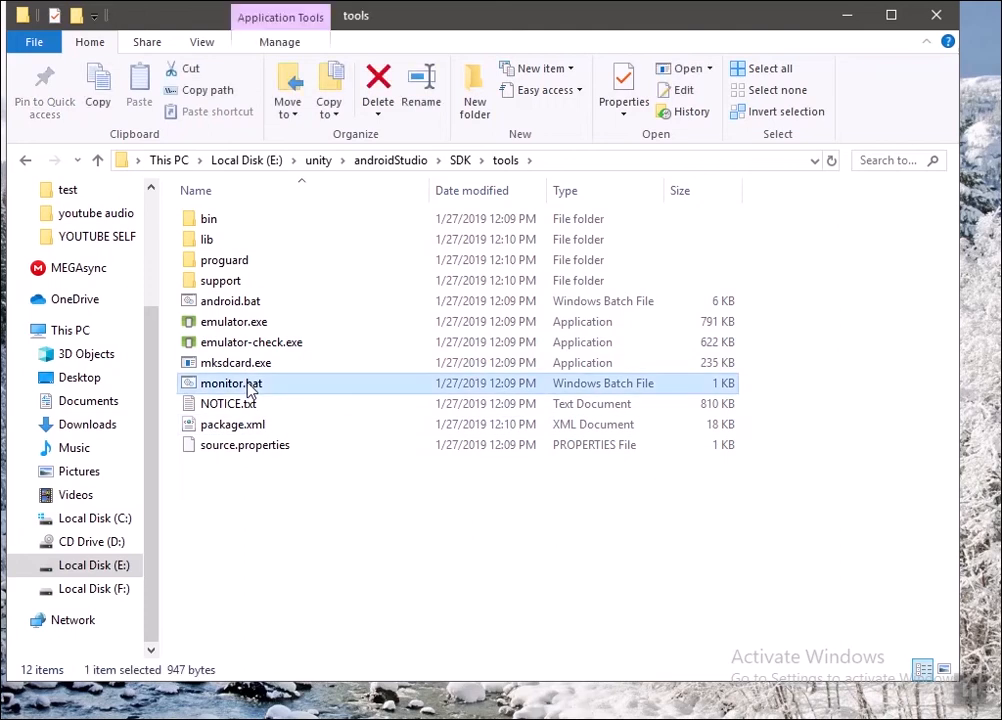
double_click(228, 384)
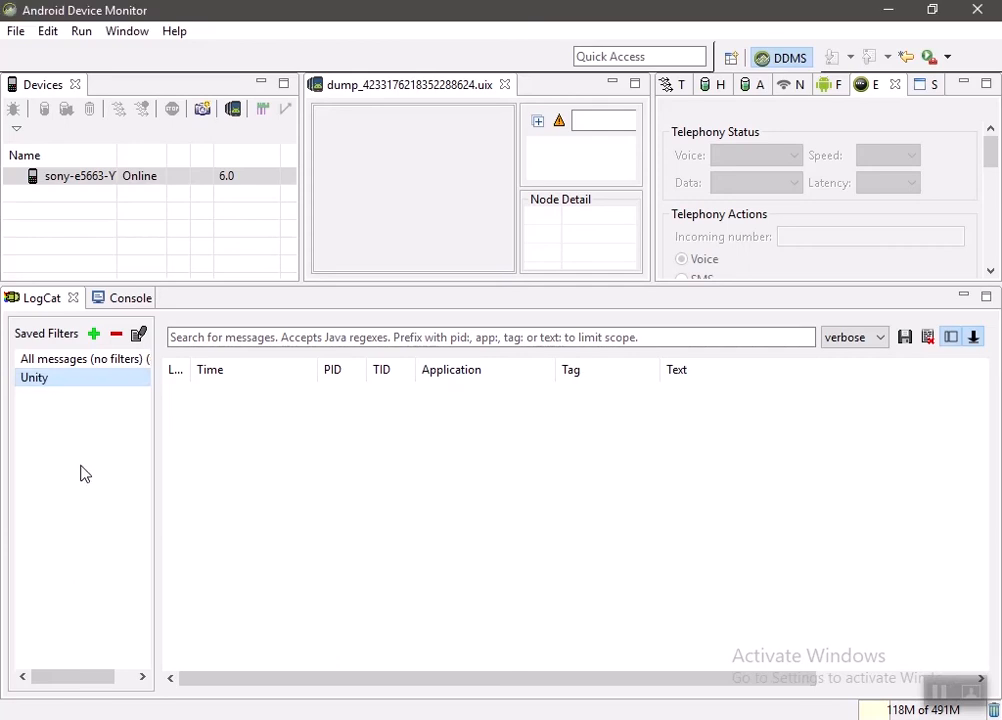
mouse_move(210, 556)
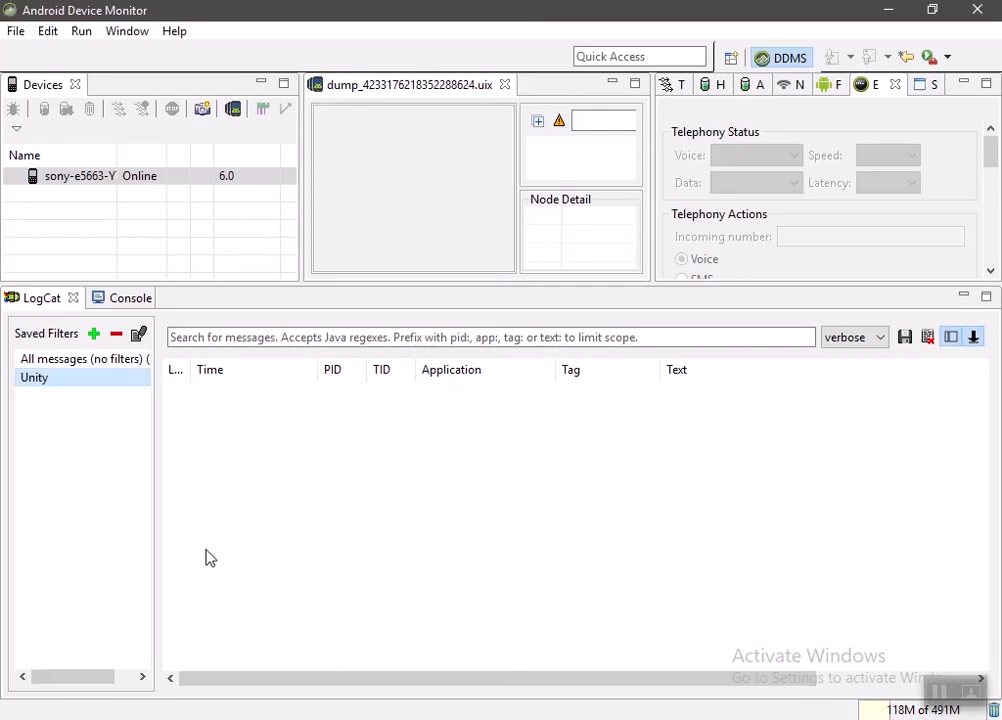
mouse_move(94, 334)
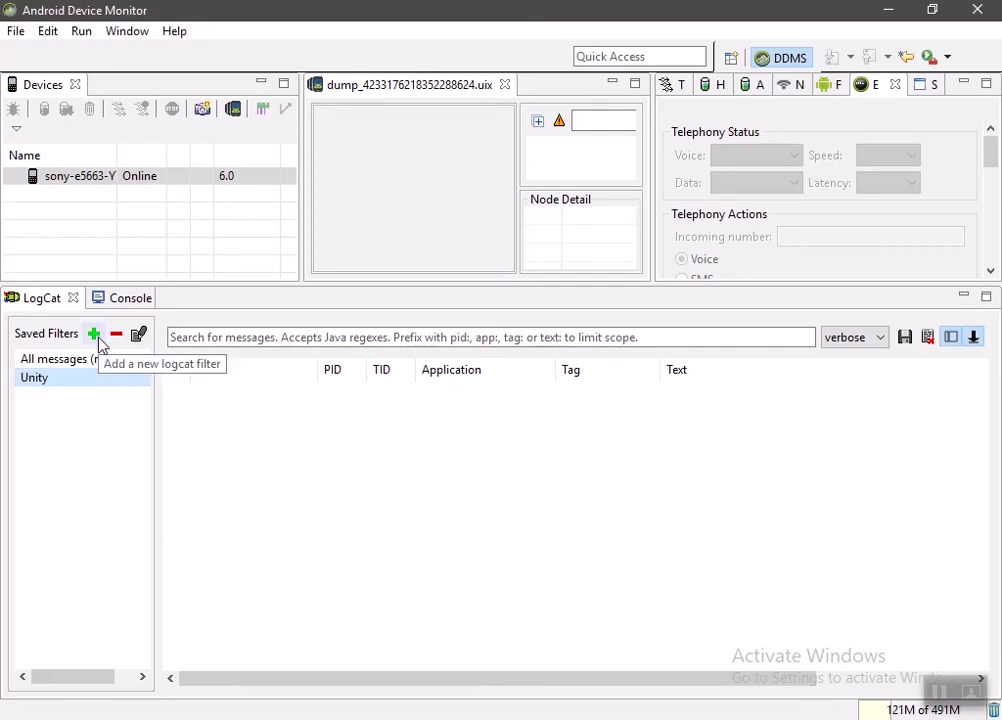
Step: Create a saved LogCat filter named Unity2 with Log Tag Unity
click(92, 334)
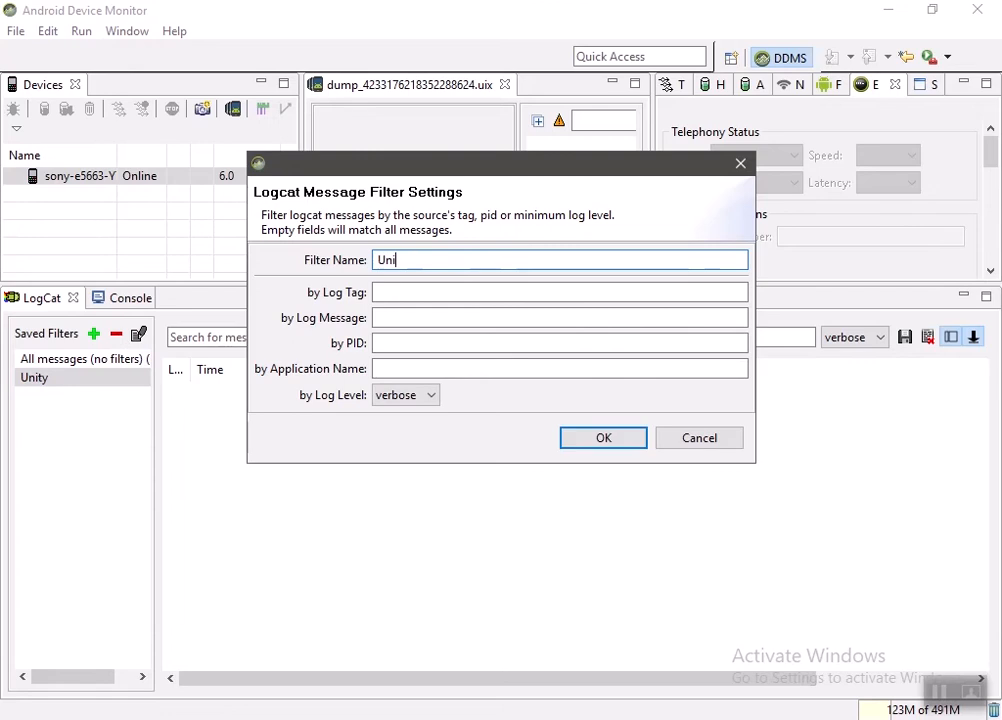
text(ty2)
click(560, 292)
text(Unity)
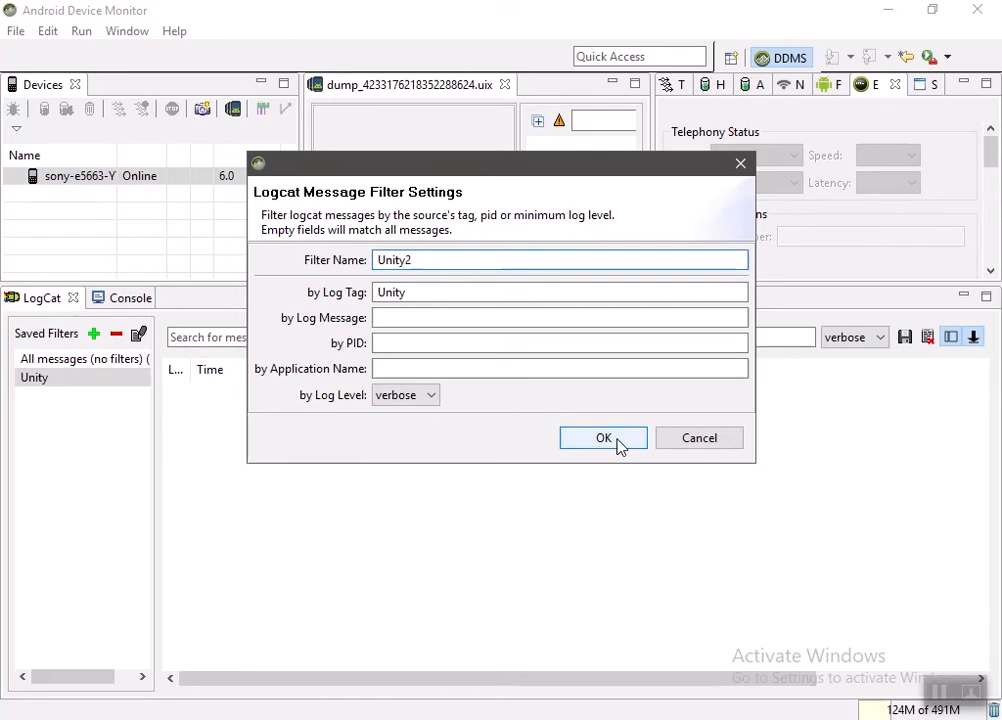
click(604, 438)
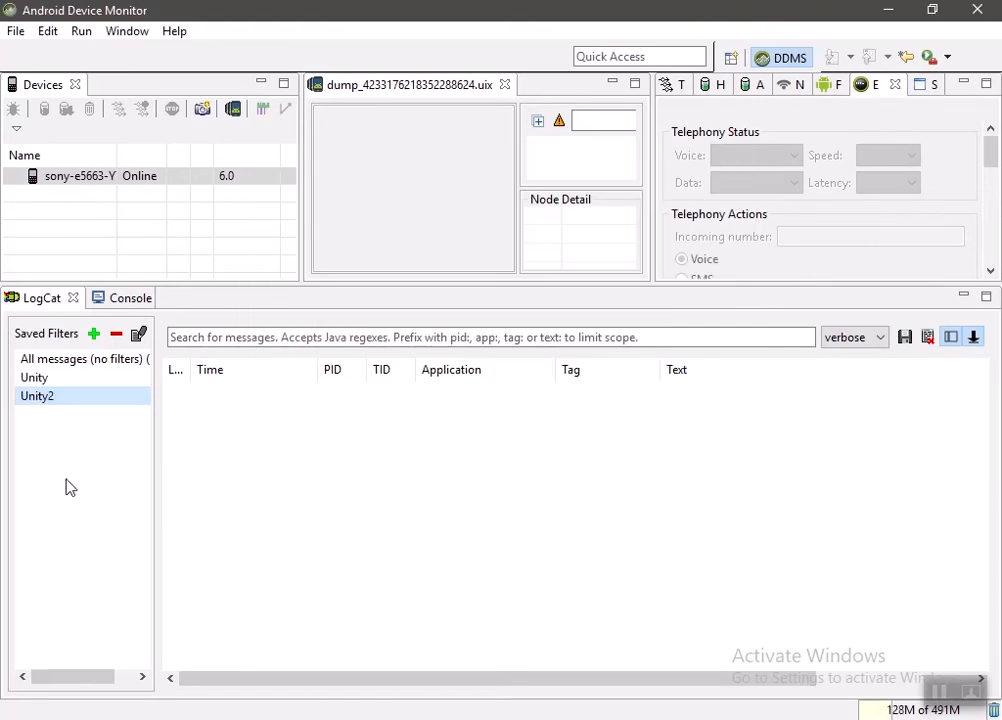
mouse_move(628, 664)
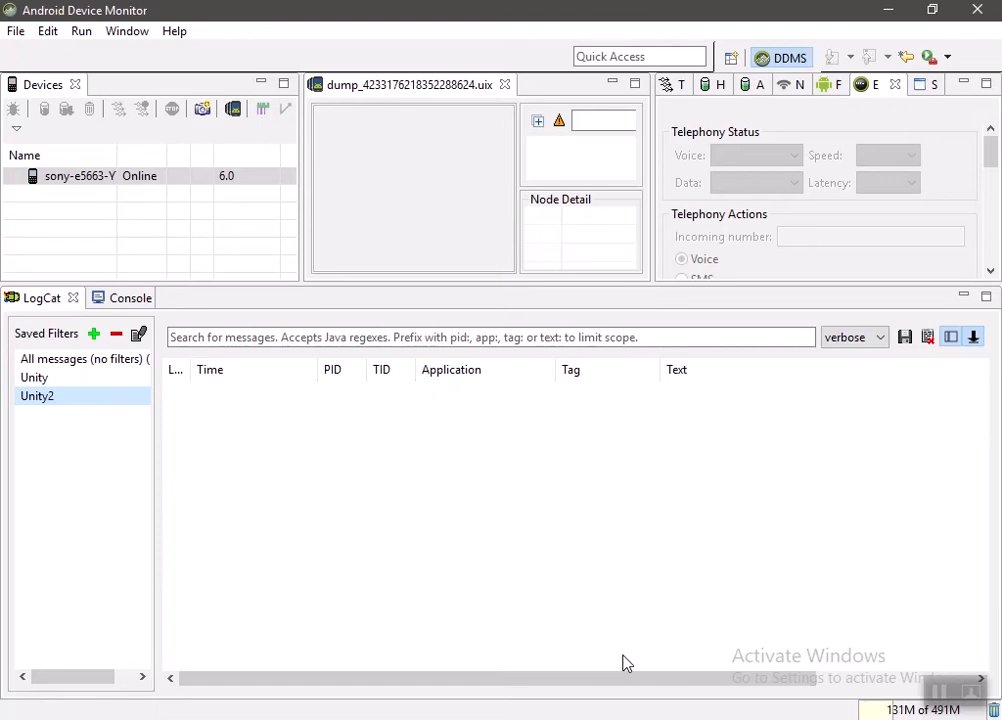
Step: Select the Unity2 filter and inspect the ClassNotFoundException for Google MobileAds in the log
click(34, 376)
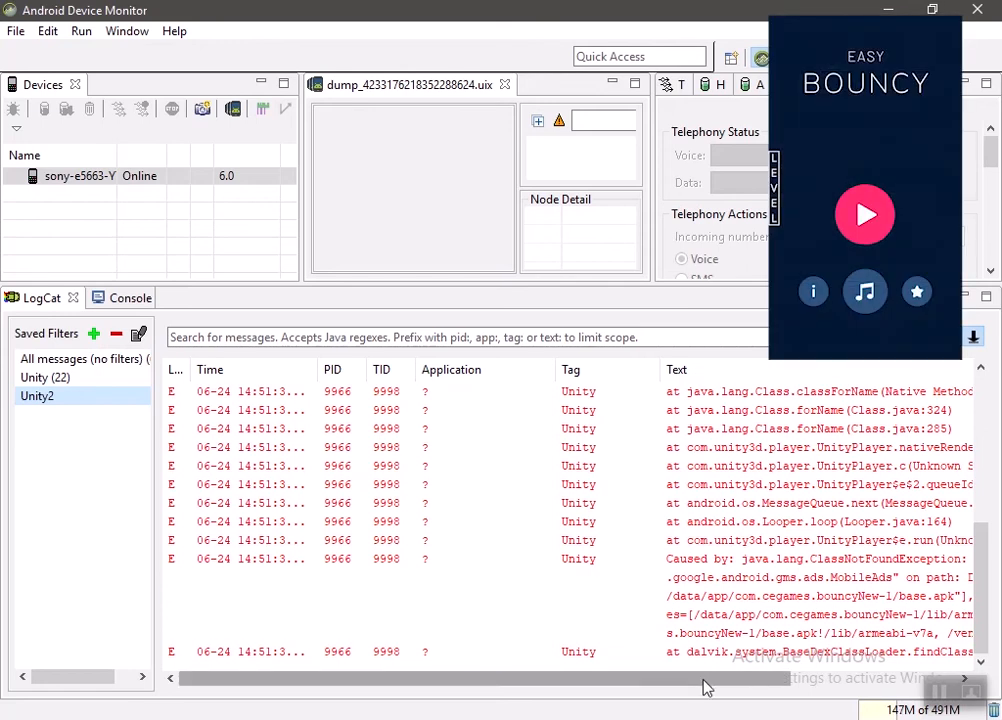
scroll(right, 3)
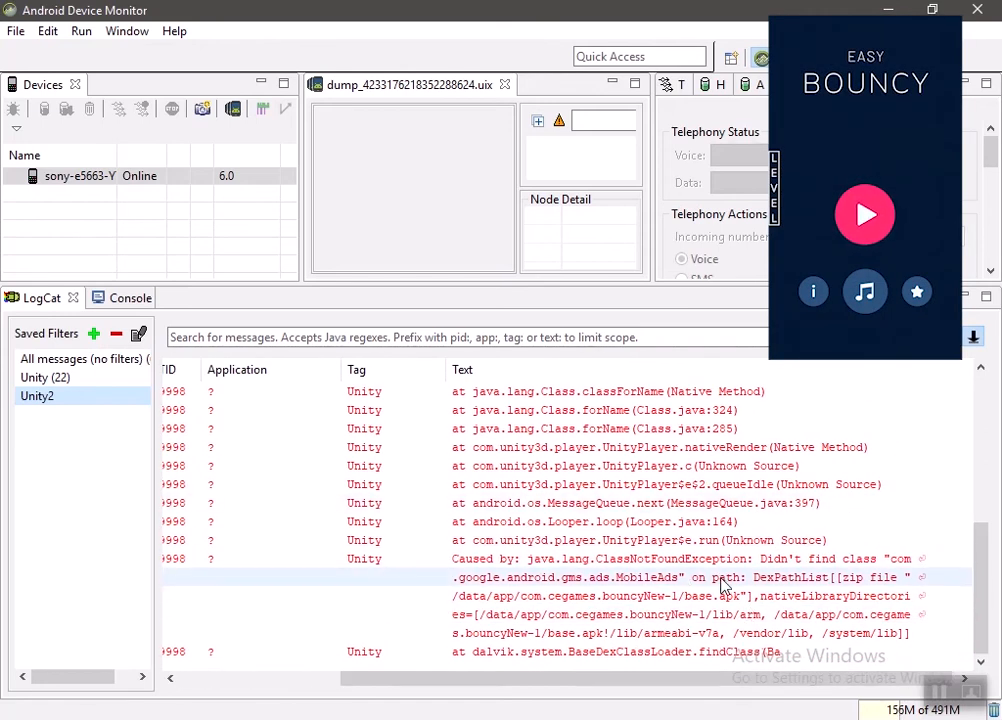
click(864, 214)
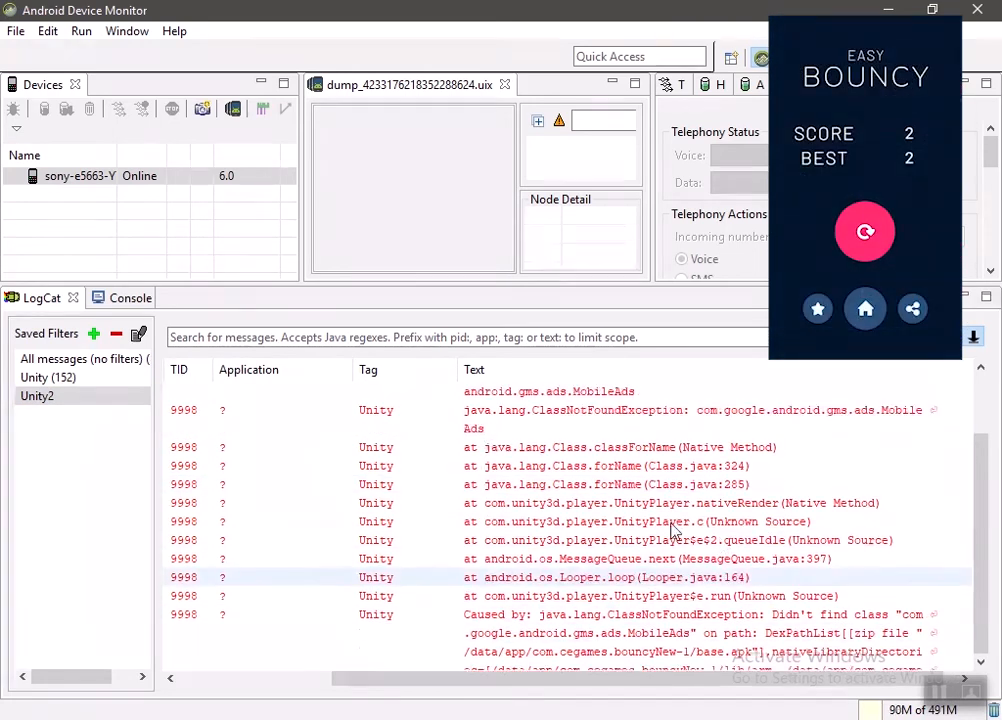
click(864, 232)
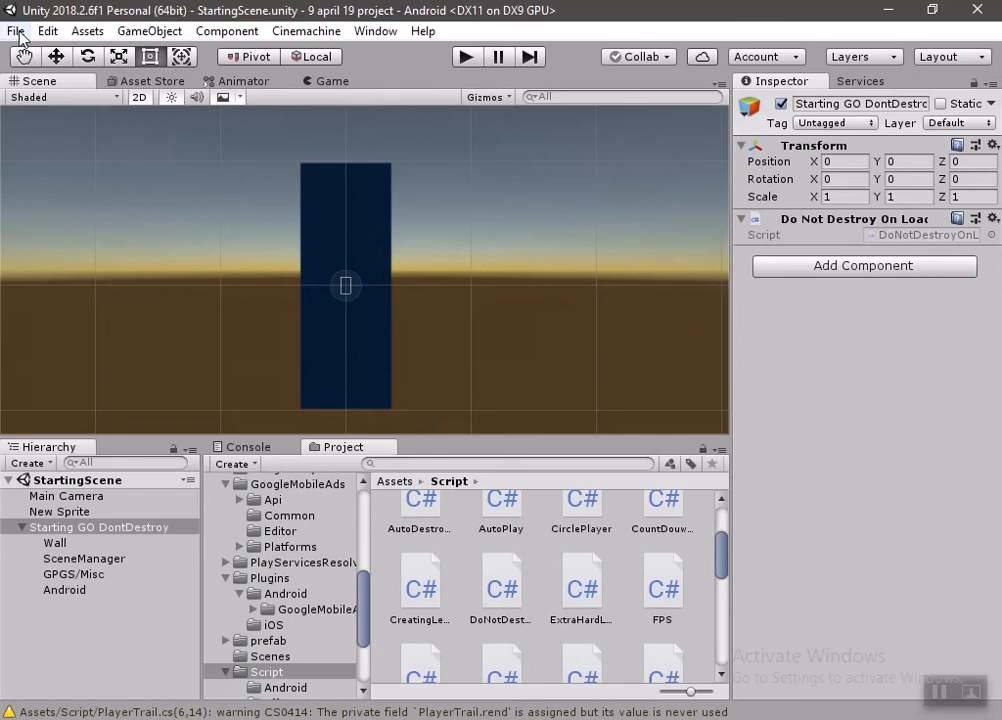
Step: Build and run an Android Development Build with Script Debugging and Wait For Managed Debugger enabled
click(16, 32)
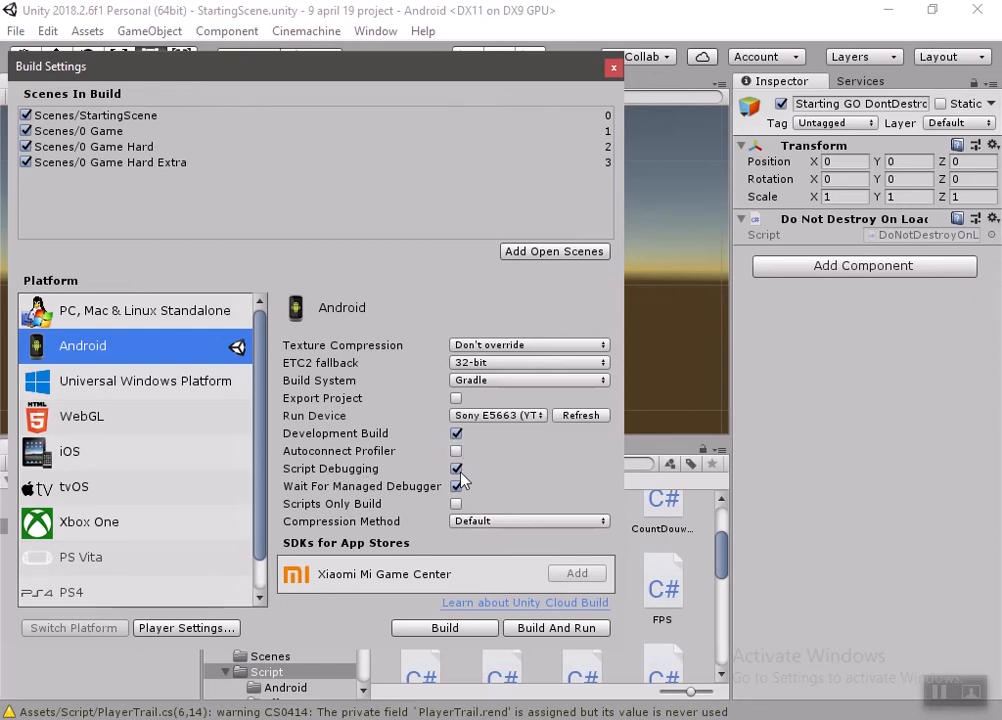
click(456, 468)
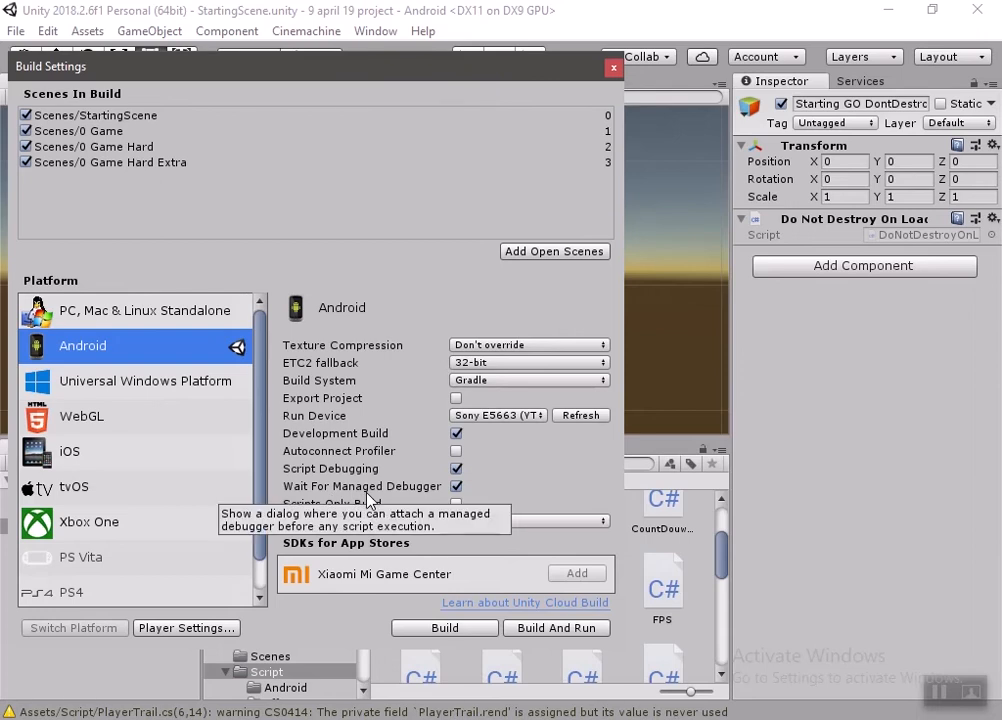
mouse_move(372, 500)
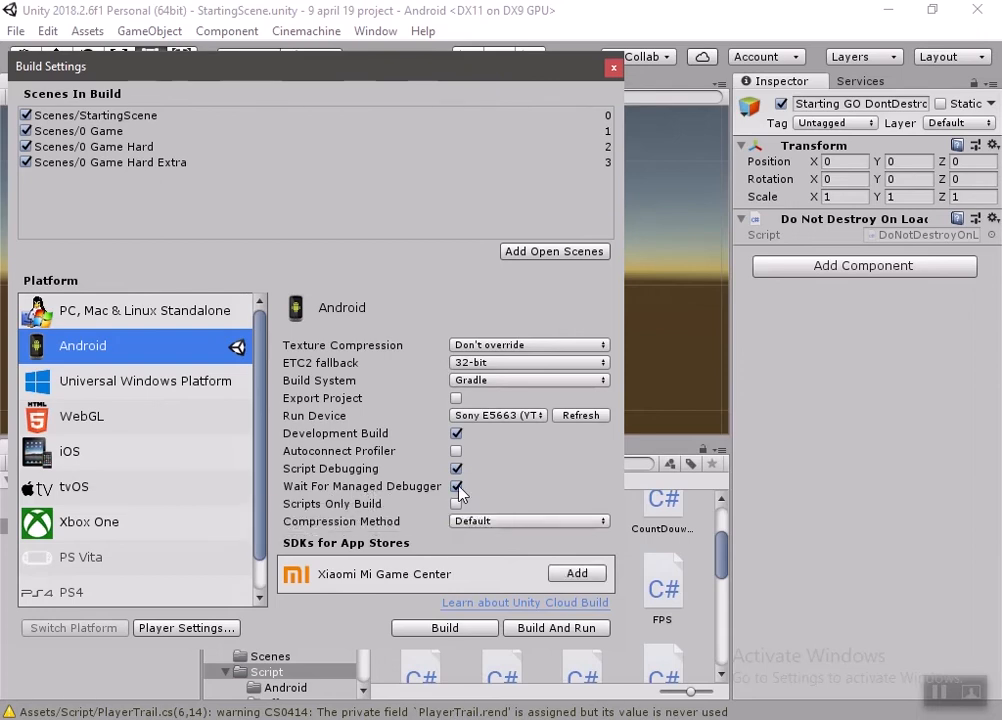
mouse_move(548, 632)
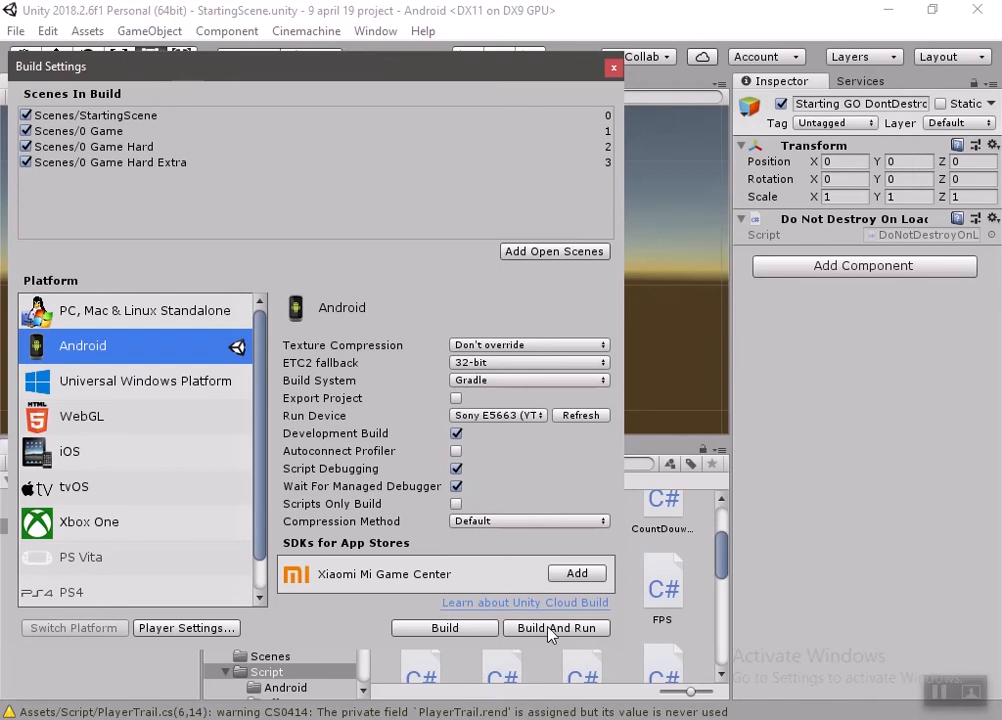
click(556, 628)
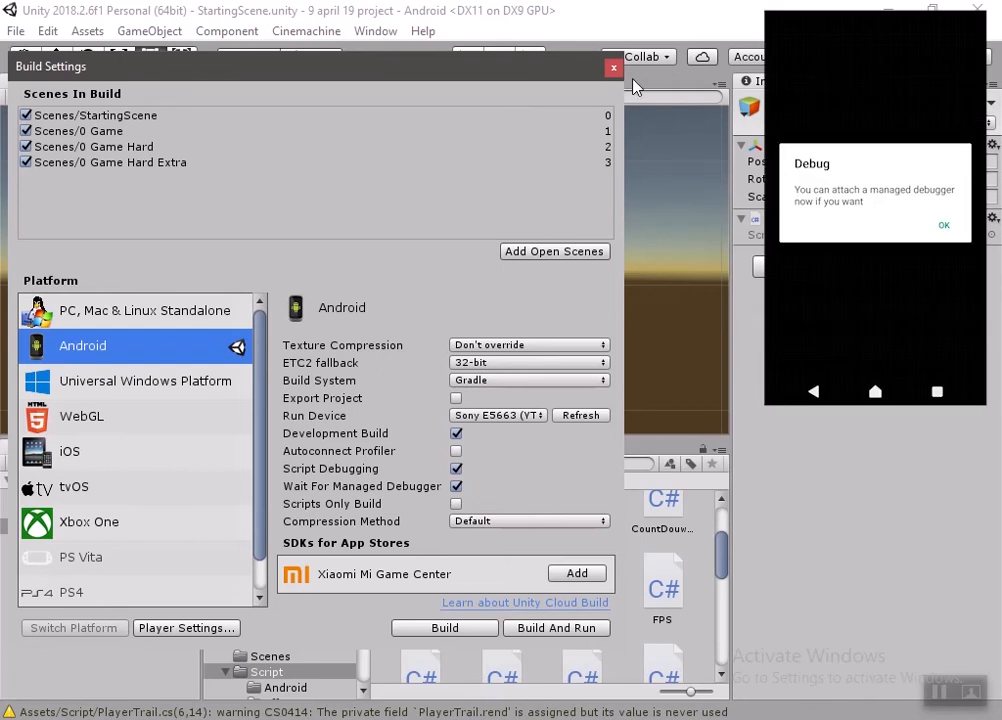
mouse_move(624, 80)
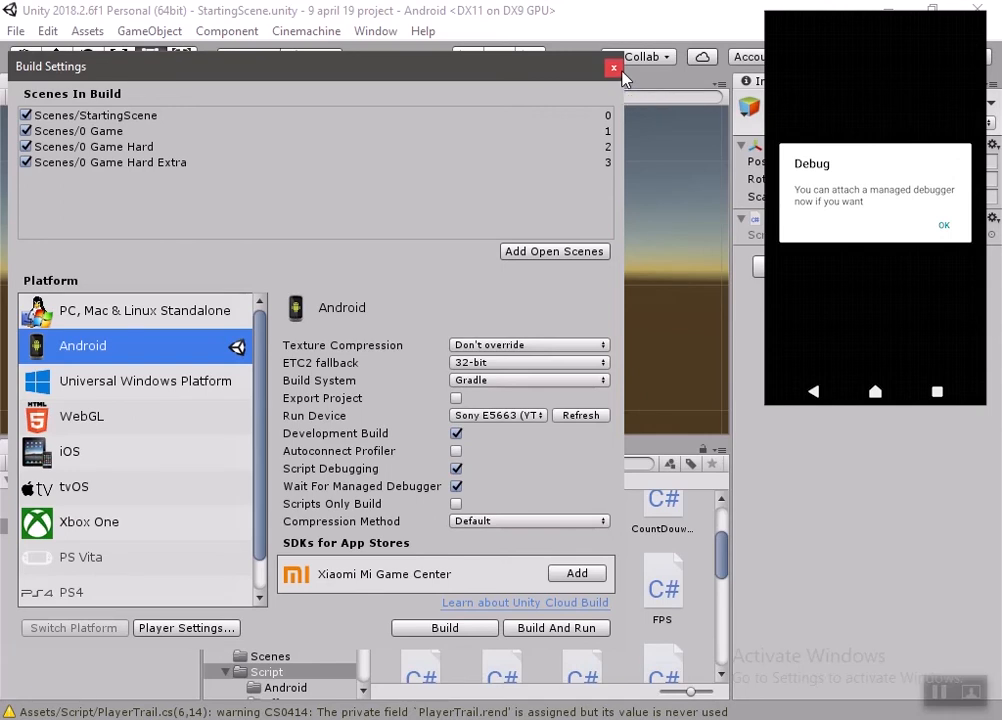
click(614, 66)
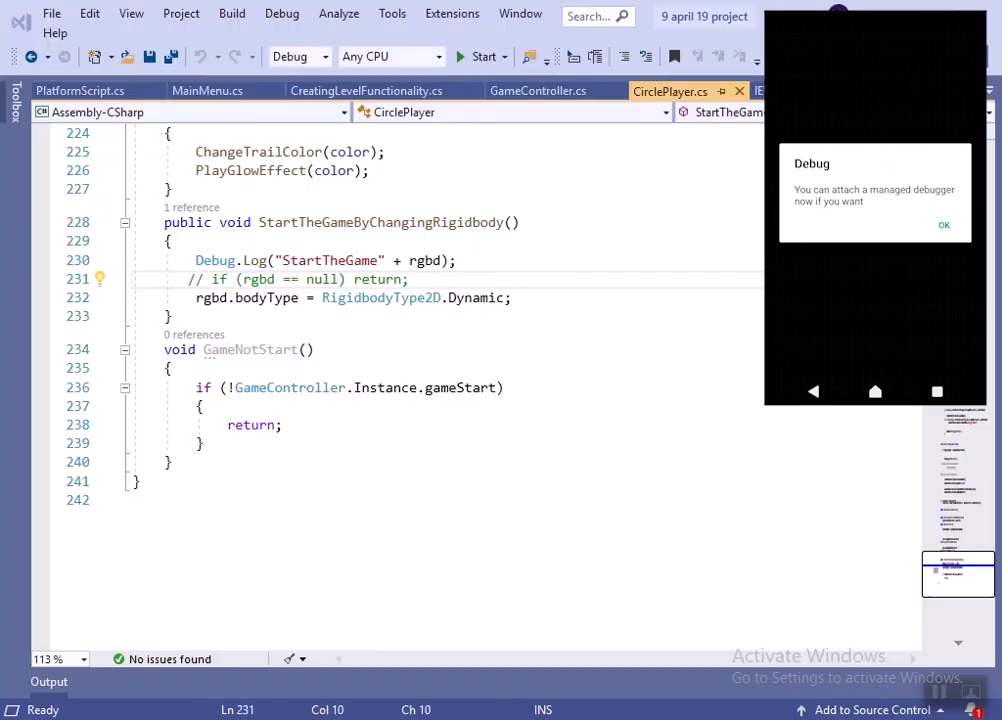
Step: Verify Visual Studio 2019 Tools for Unity is installed in Manage Extensions, then close it
click(452, 12)
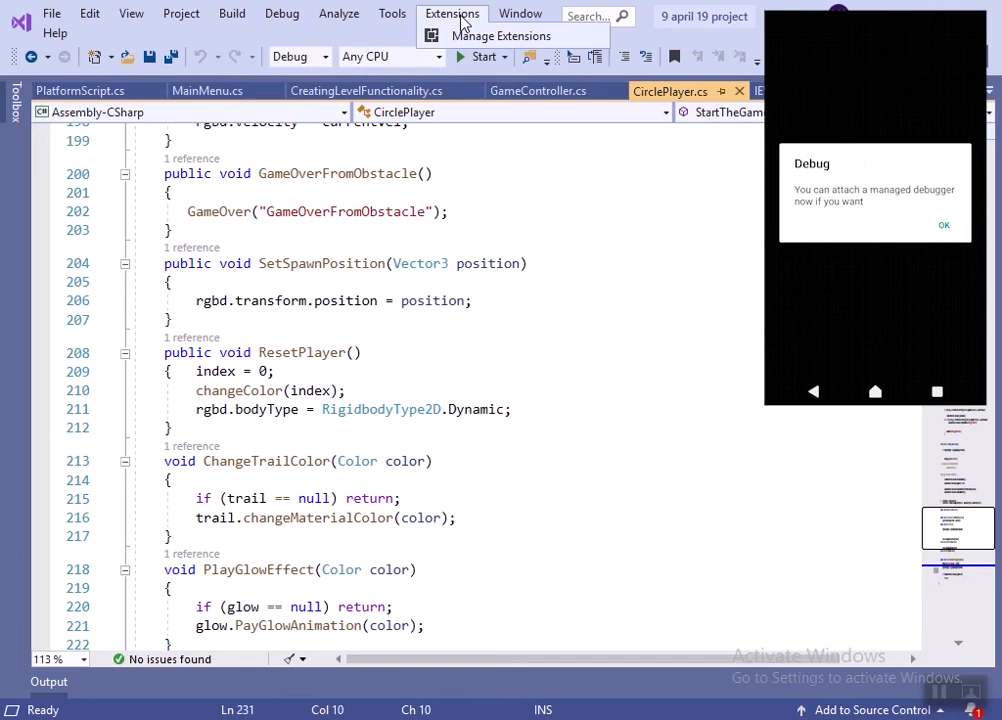
click(500, 36)
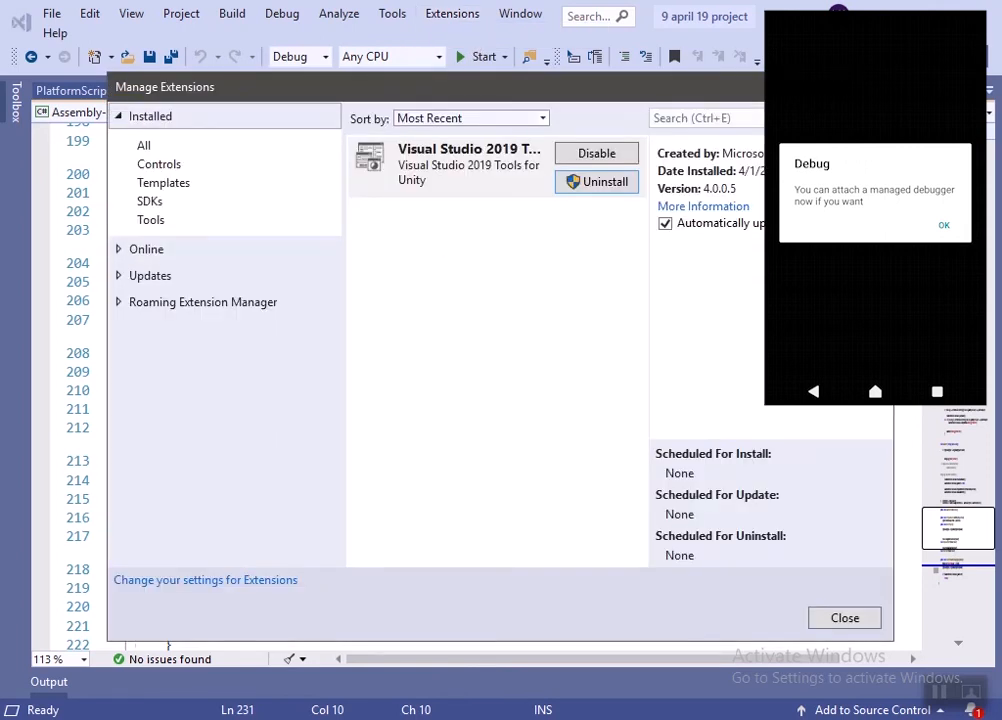
click(844, 616)
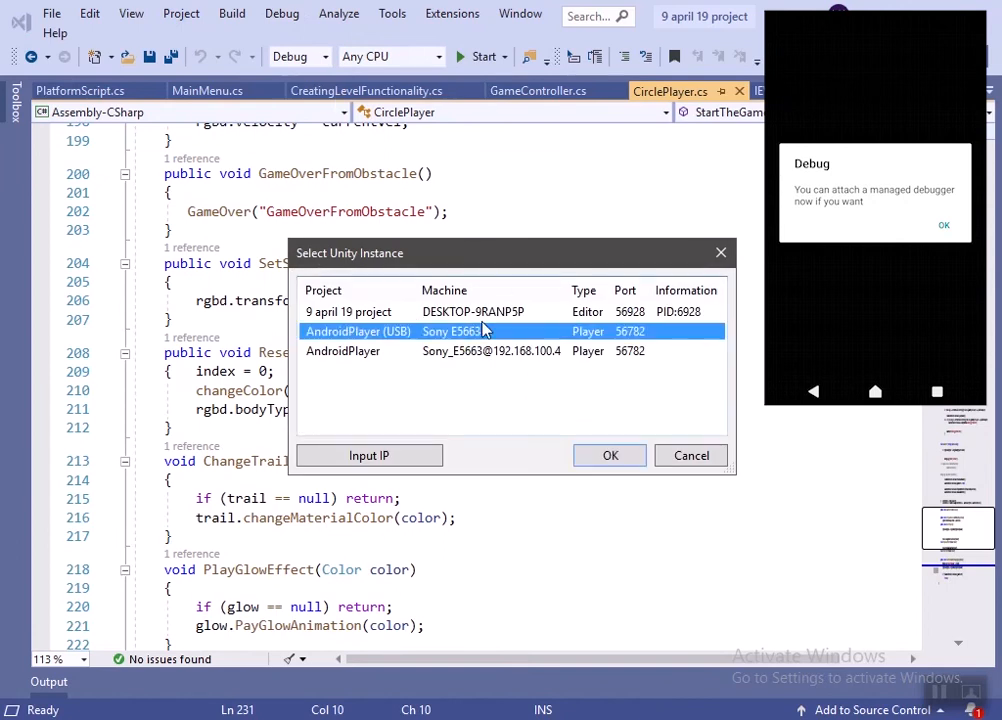
Step: Attach the debugger to AndroidPlayer (USB) and let the game run into the NullReferenceException at line 232
click(610, 456)
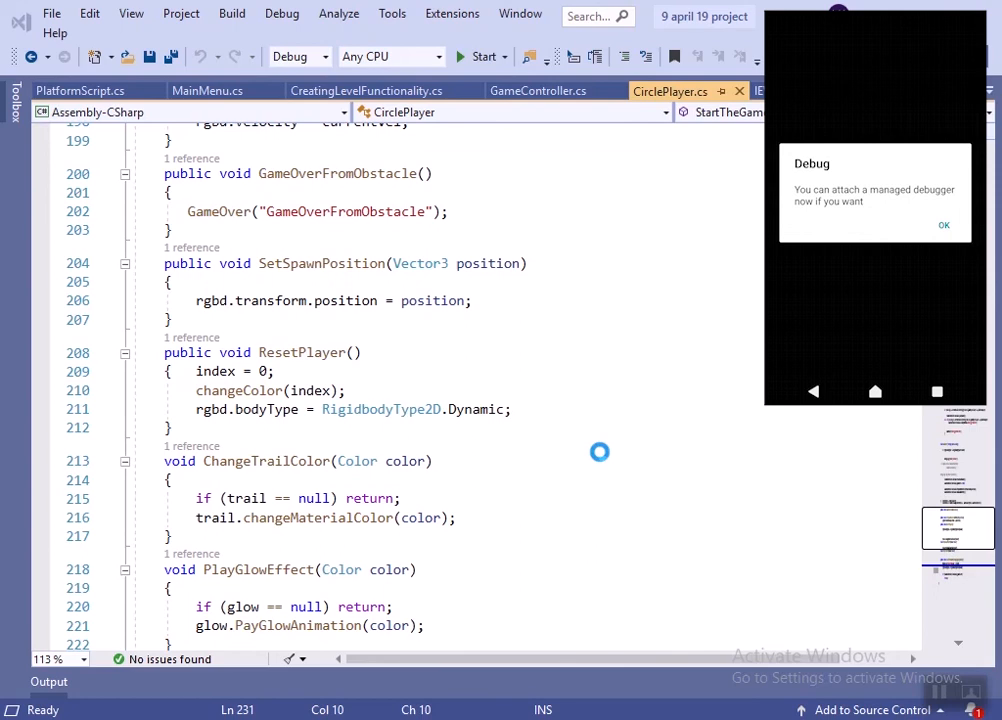
click(484, 56)
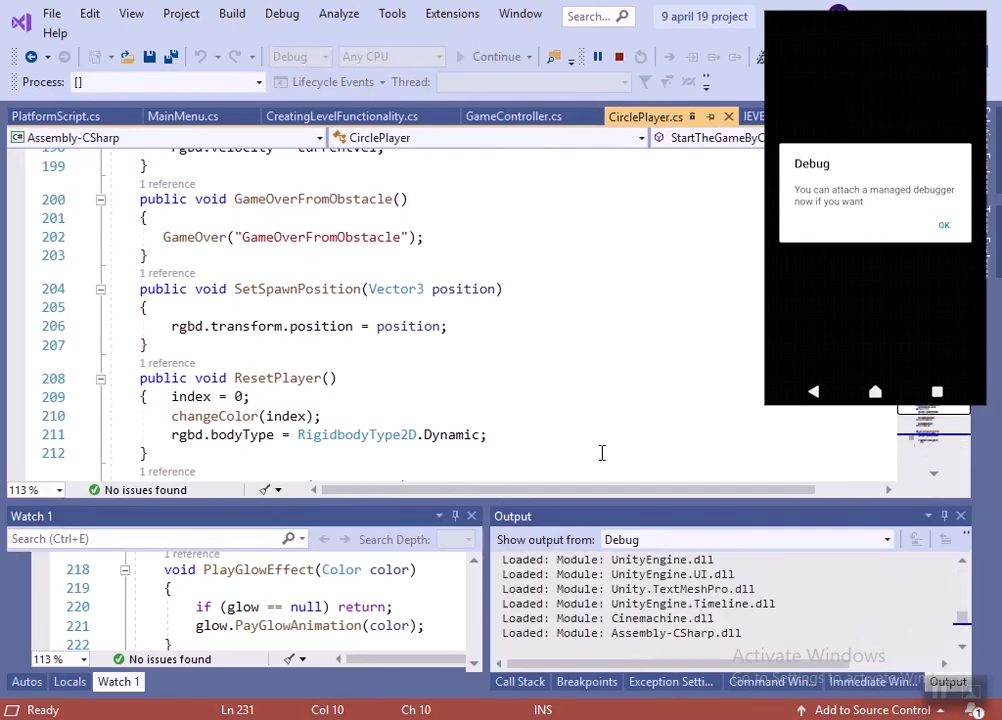
click(944, 224)
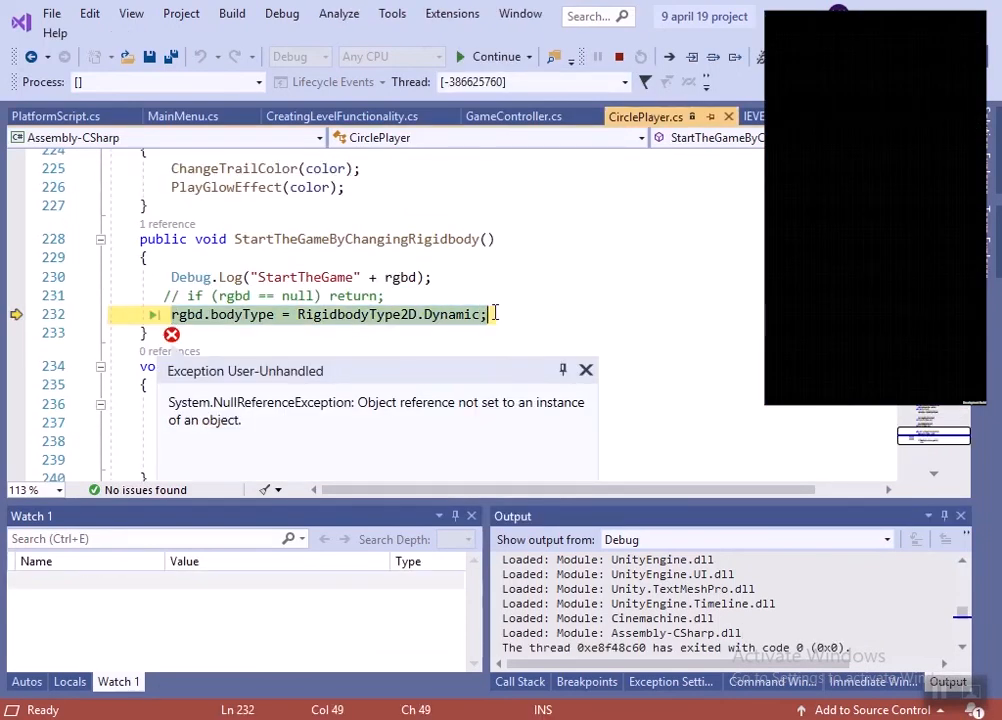
Step: Review the NullReferenceException at the rigidbody bodyType line and CirclePlayer.cs's rgbd field declaration
click(178, 314)
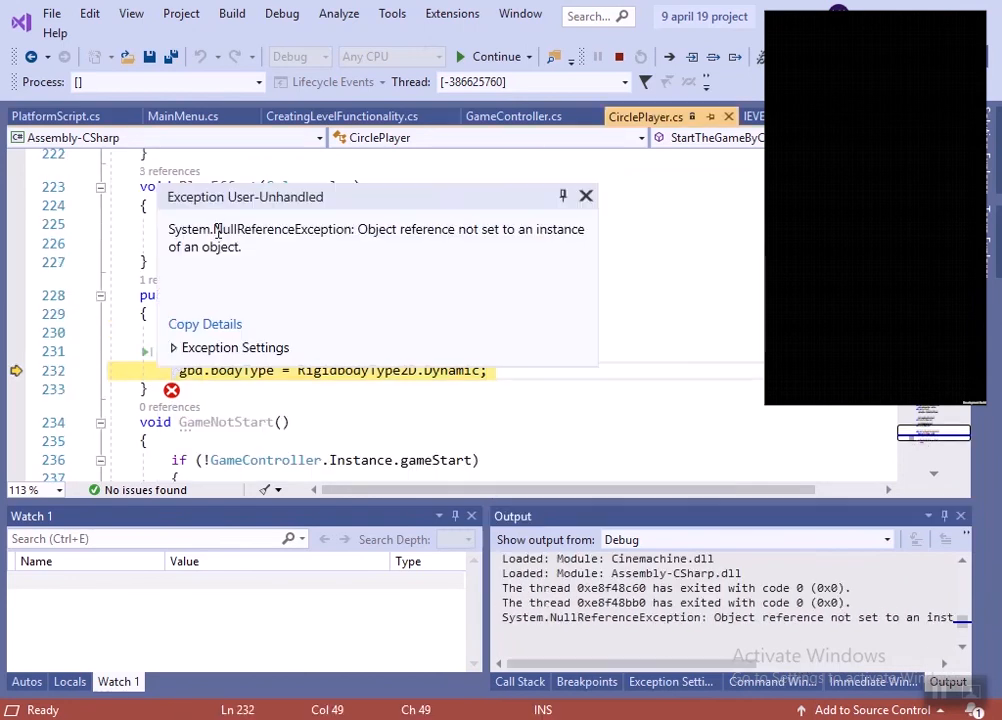
double_click(280, 228)
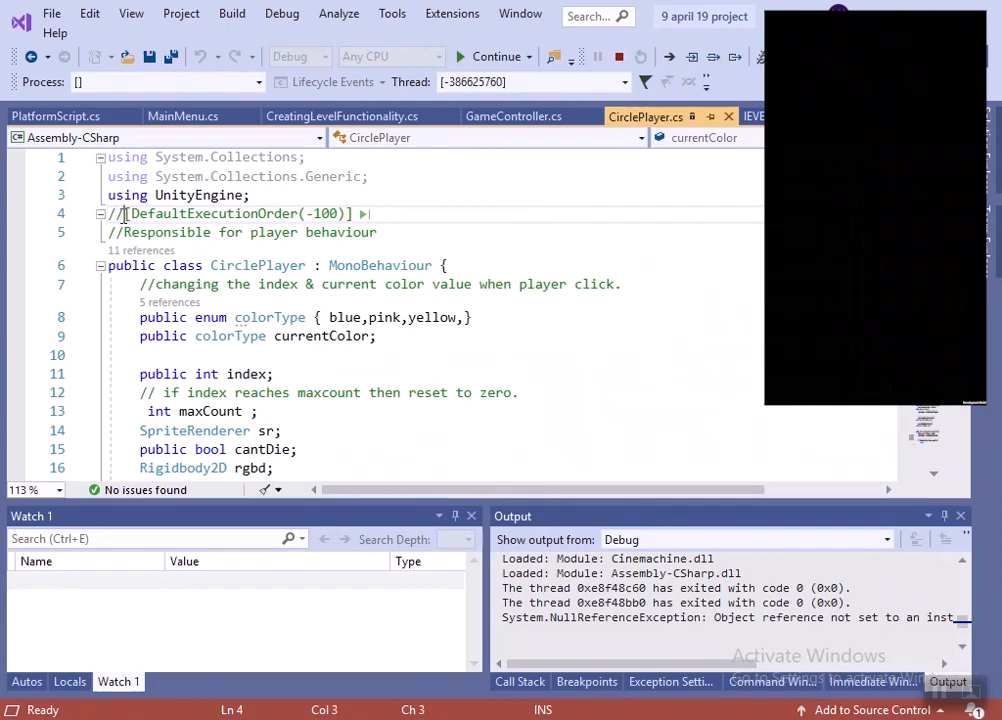
click(490, 56)
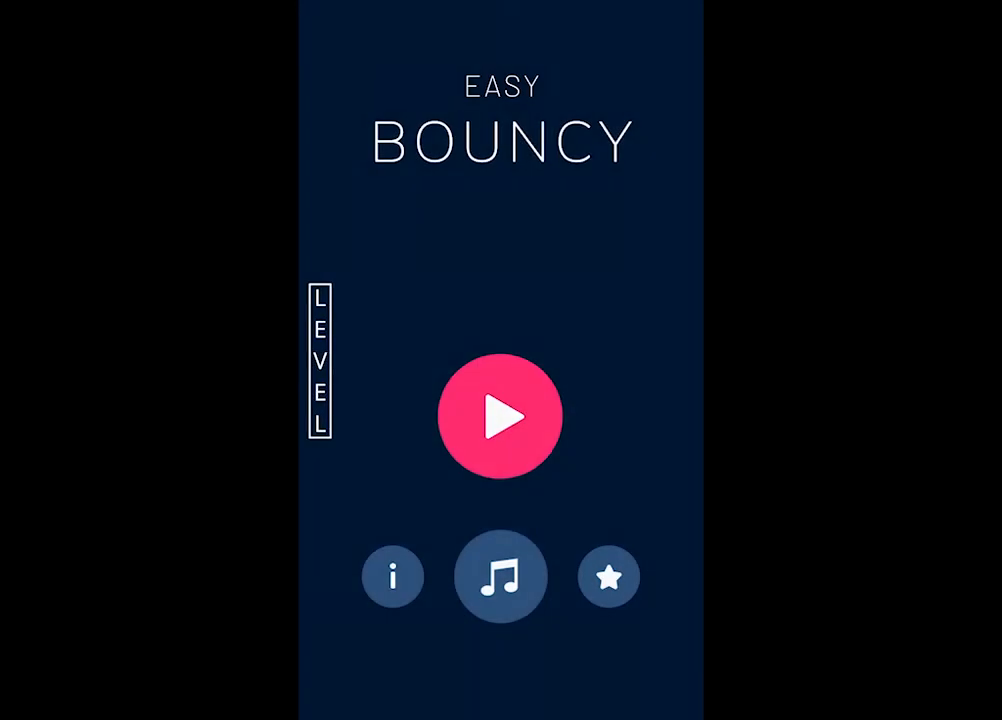
Step: Start a round of Easy Bouncy on the phone and bounce the ball across platforms to score
click(500, 414)
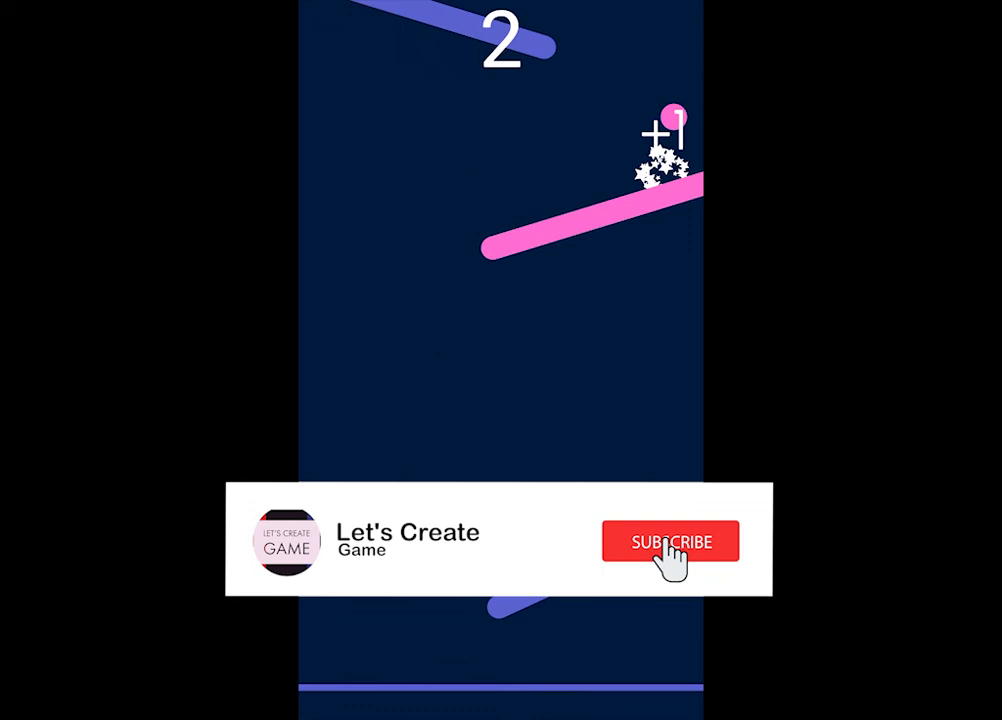
click(668, 540)
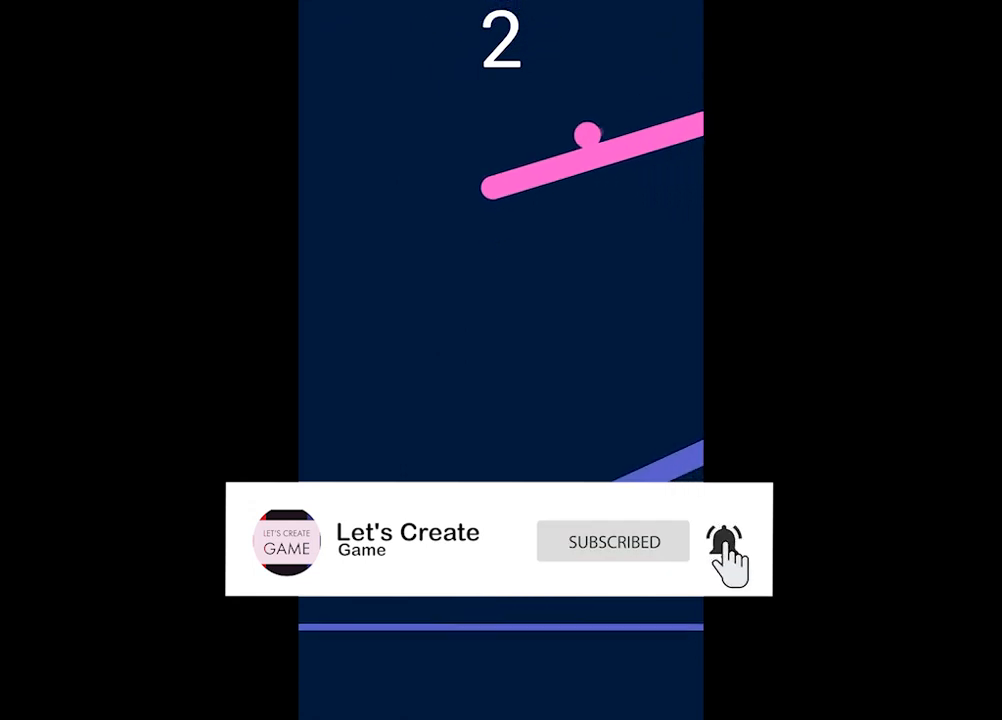